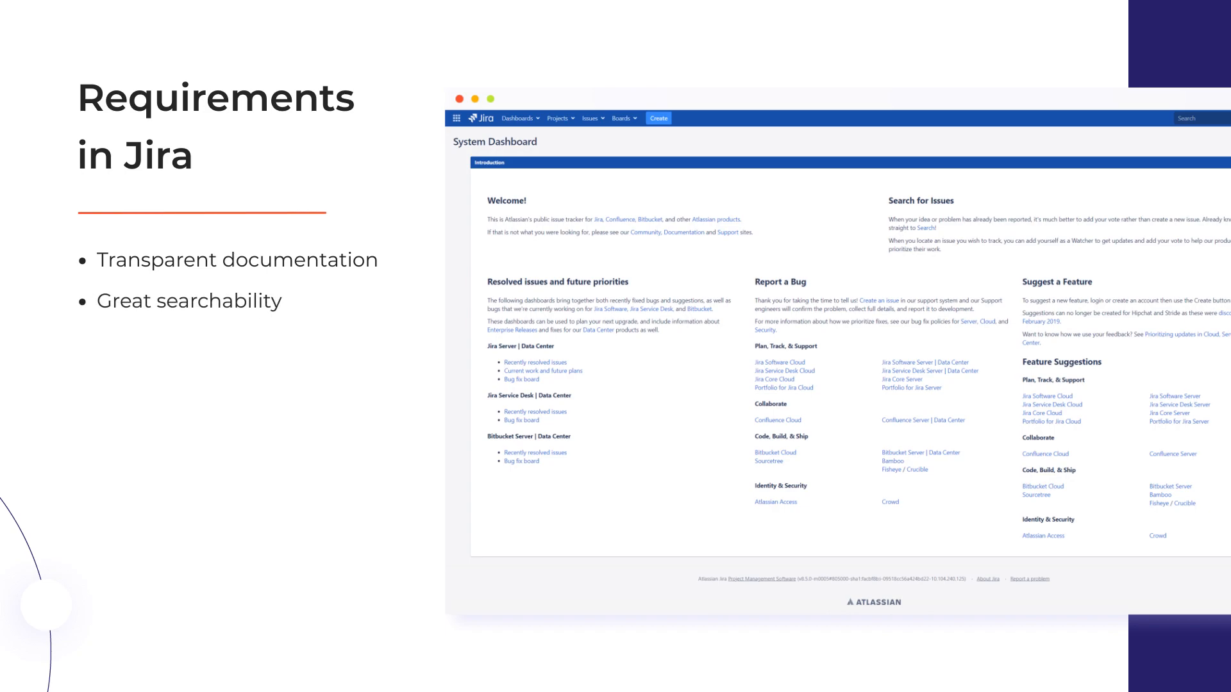
# - Start a new functional requirement in the logging-in folder, summarised 'Login by Google Account'
pyautogui.write('Automatic notifications')
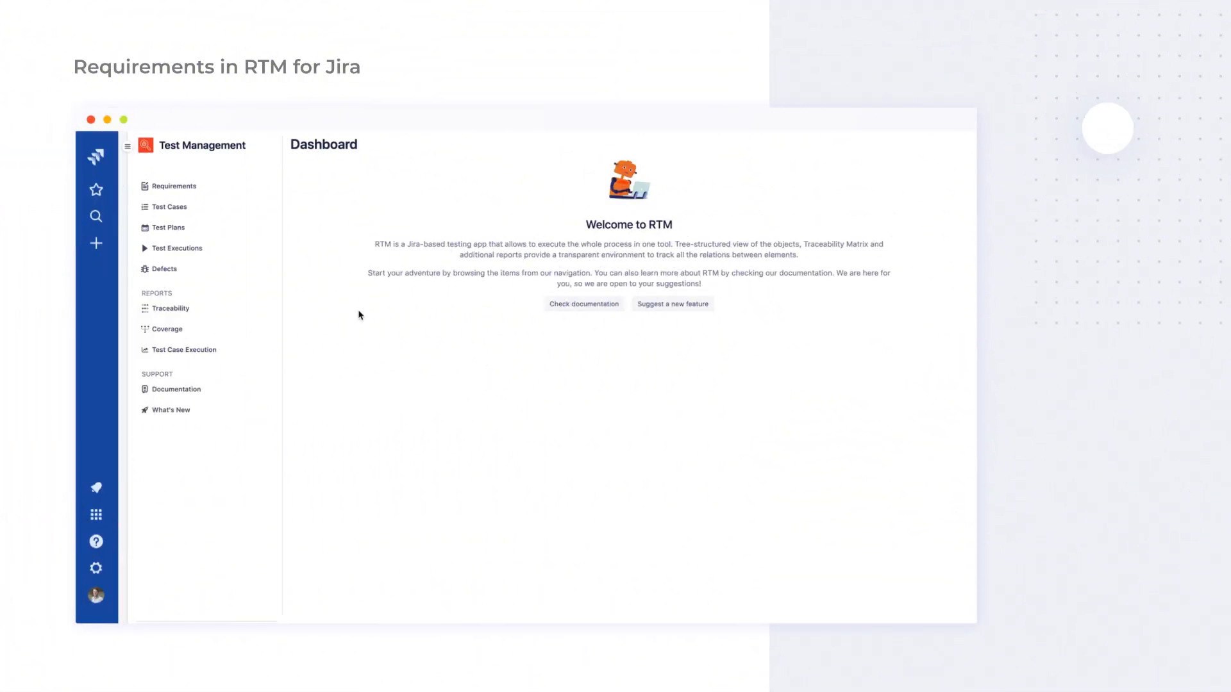
pyautogui.click(174, 186)
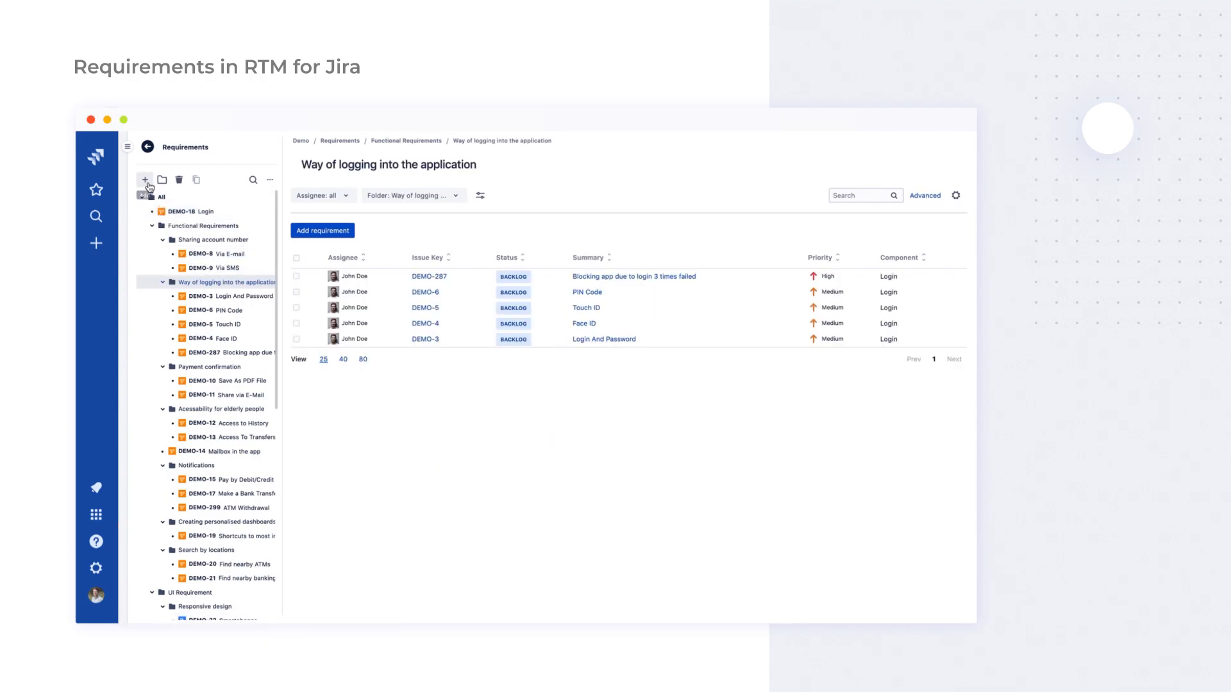
pyautogui.click(322, 230)
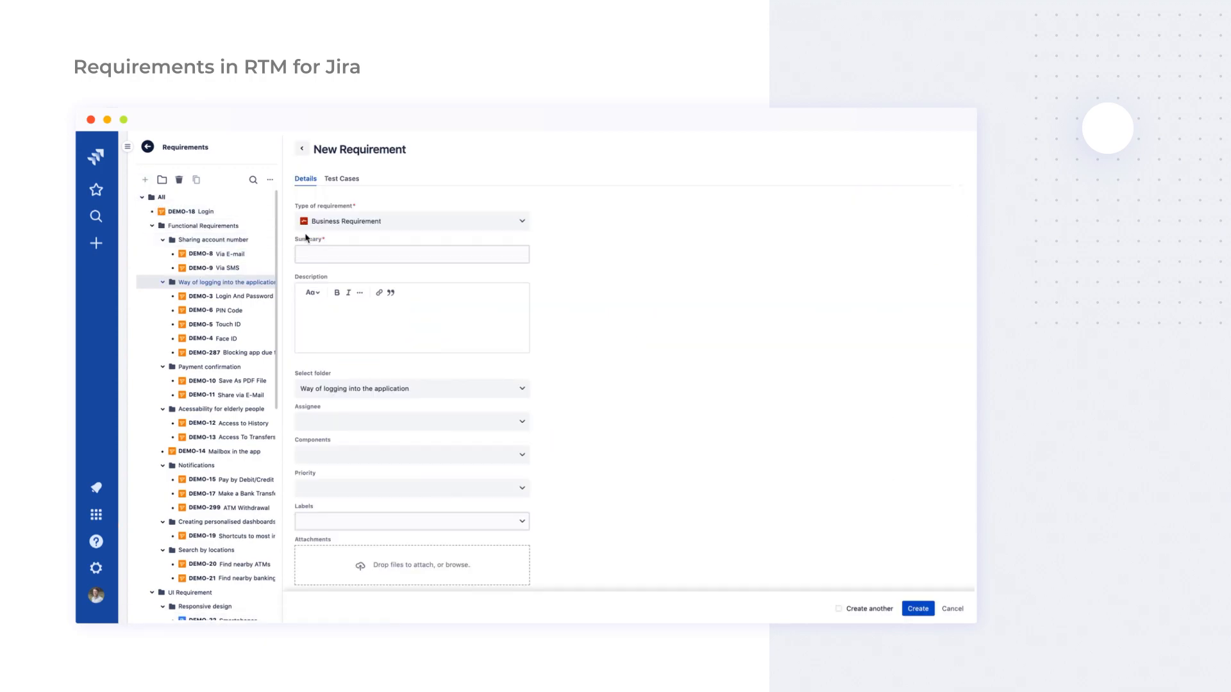
pyautogui.write('Login')
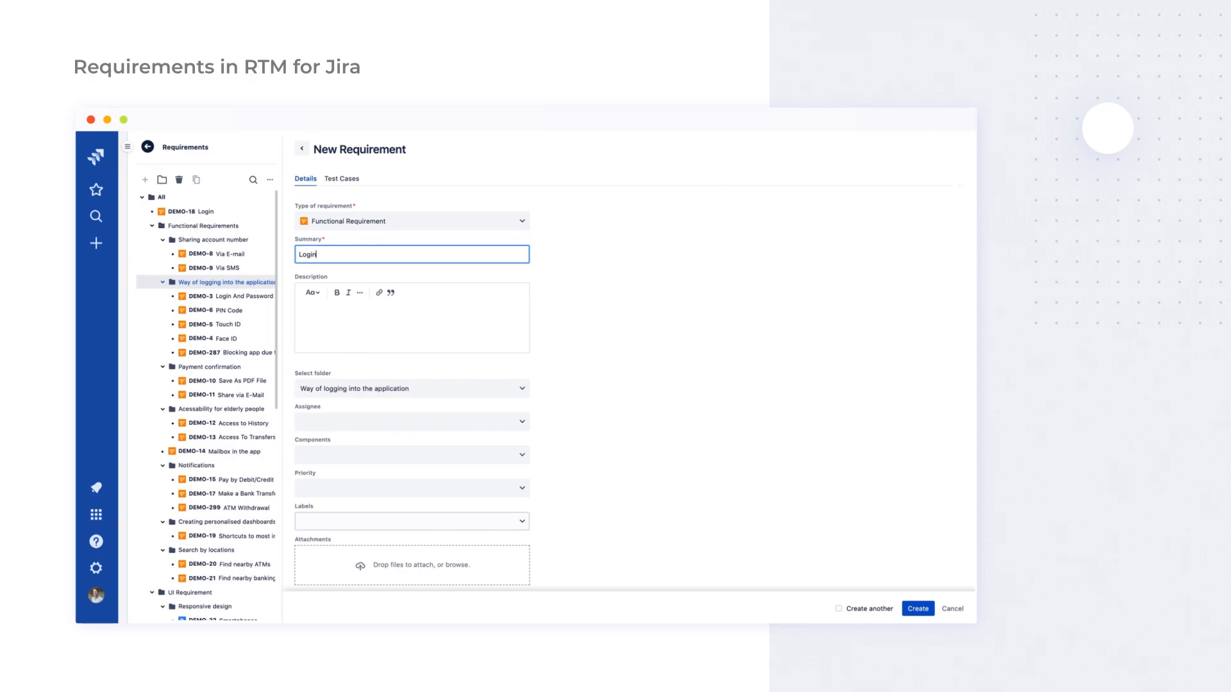
pyautogui.write('by Google Acco')
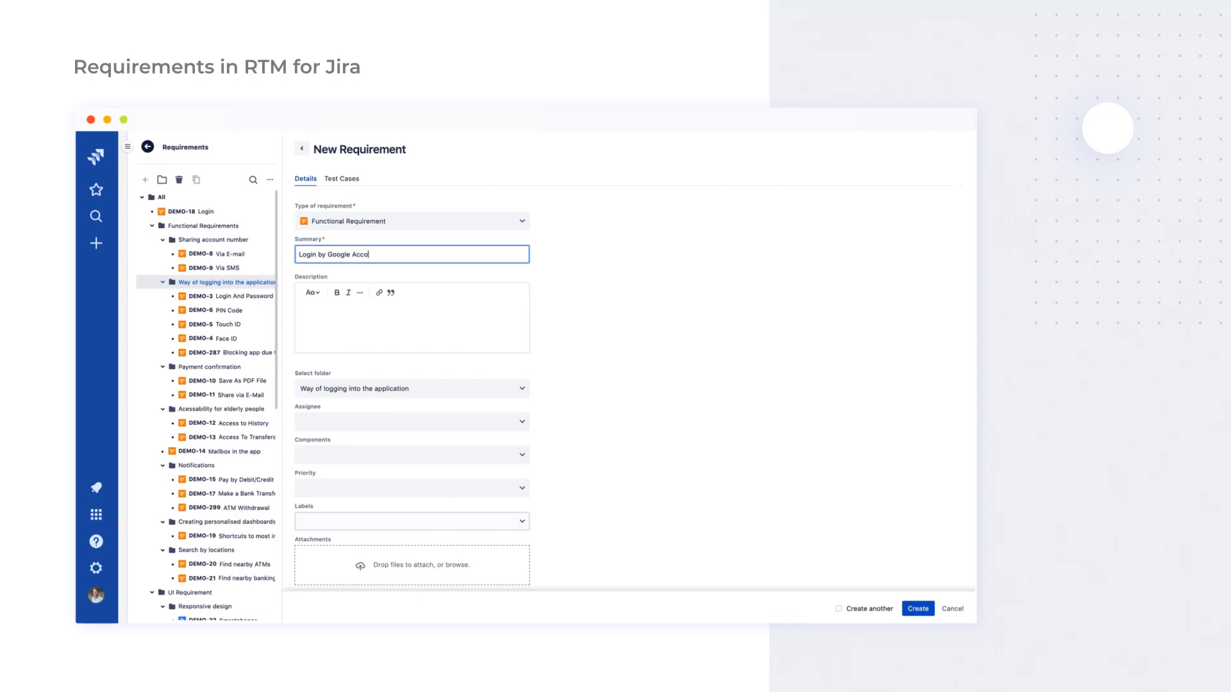
# - Add description, assignee, Login component and High priority, then create DEMO-314
pyautogui.write('Ability to login by')
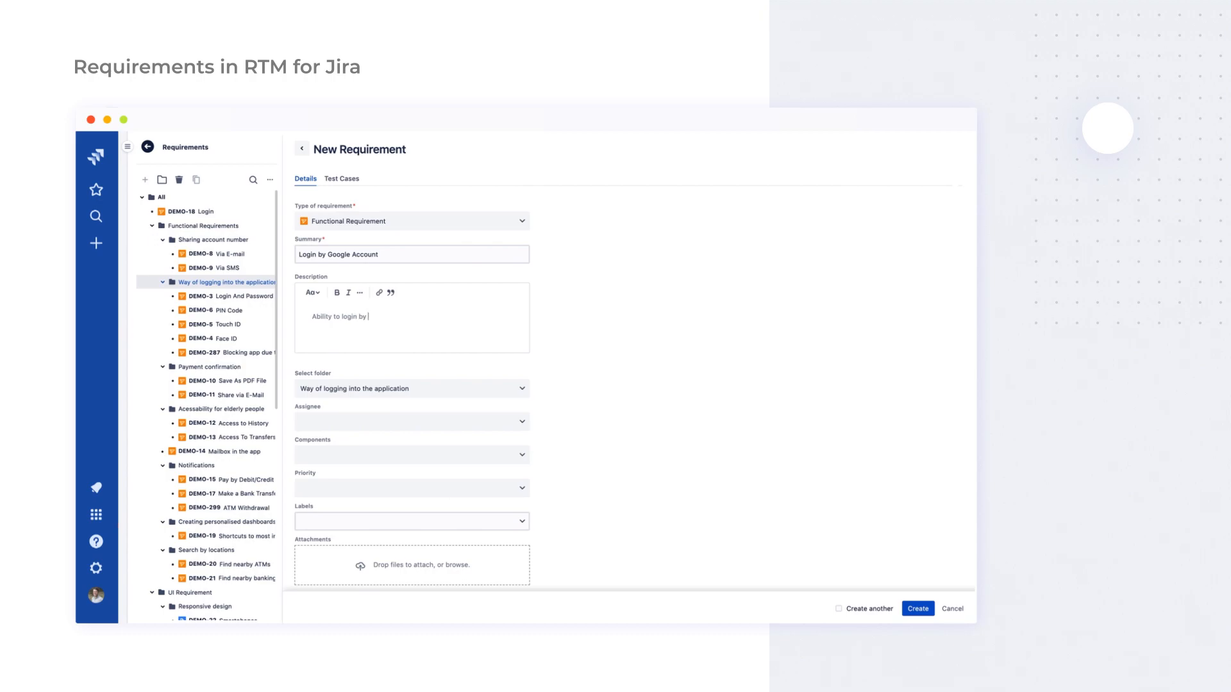
pyautogui.write('Google Account')
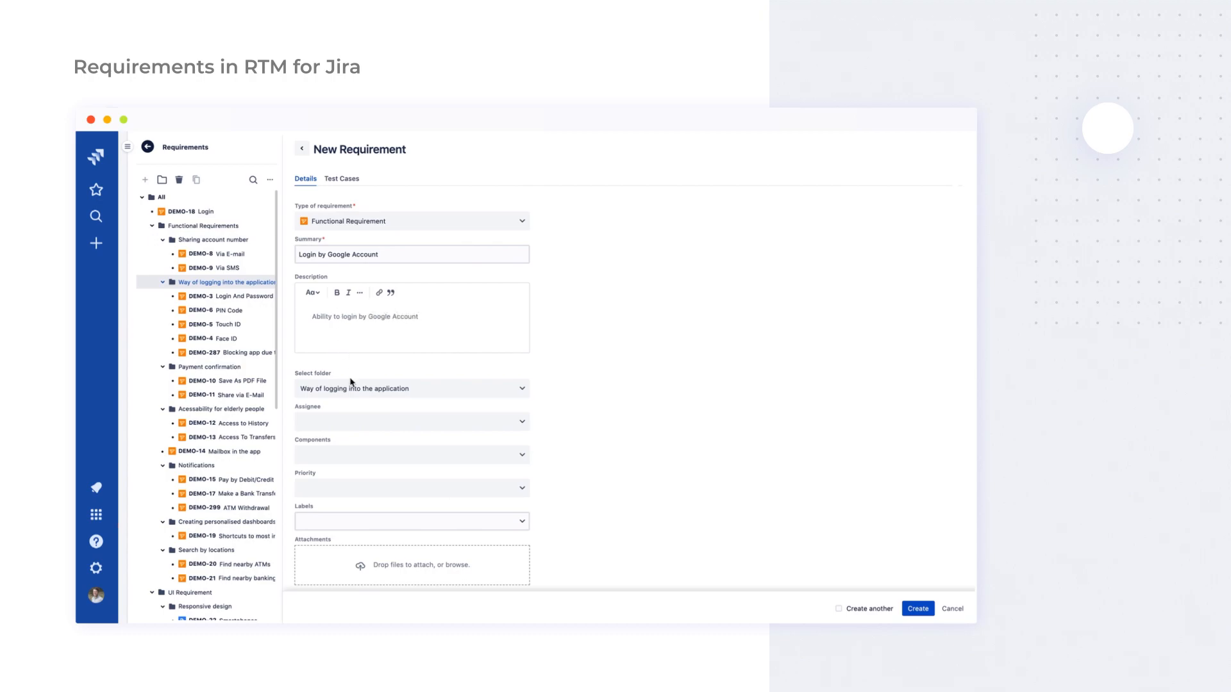
pyautogui.click(410, 420)
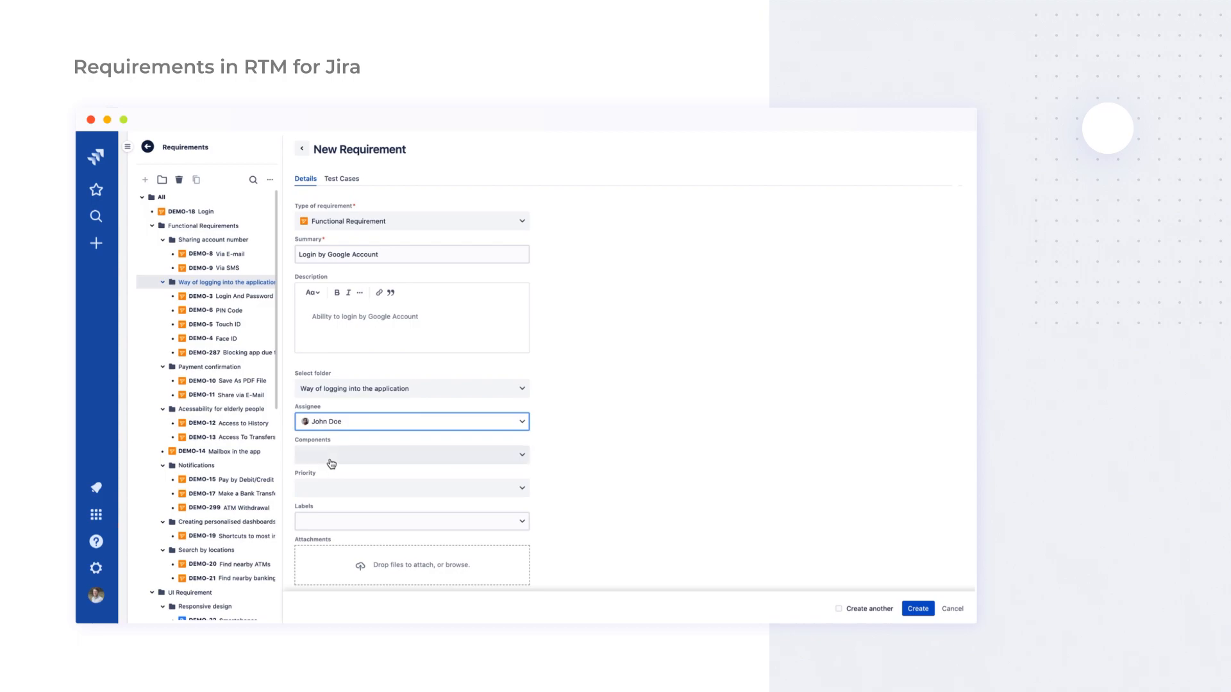
pyautogui.click(411, 487)
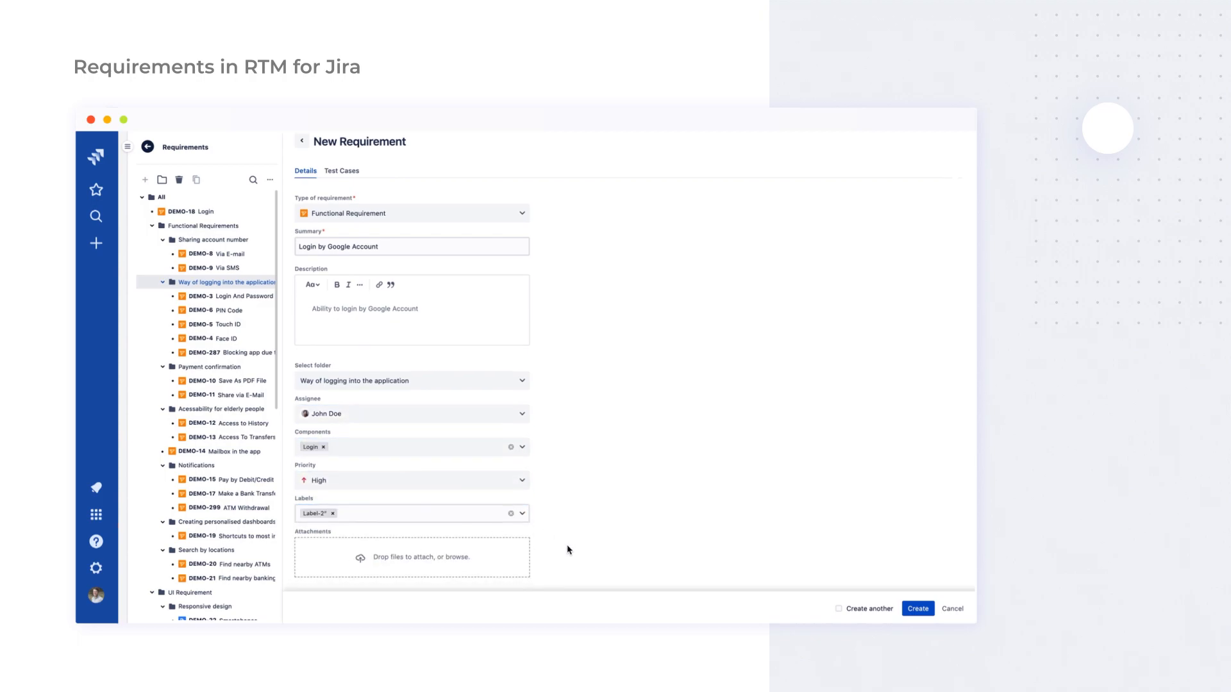
pyautogui.click(918, 608)
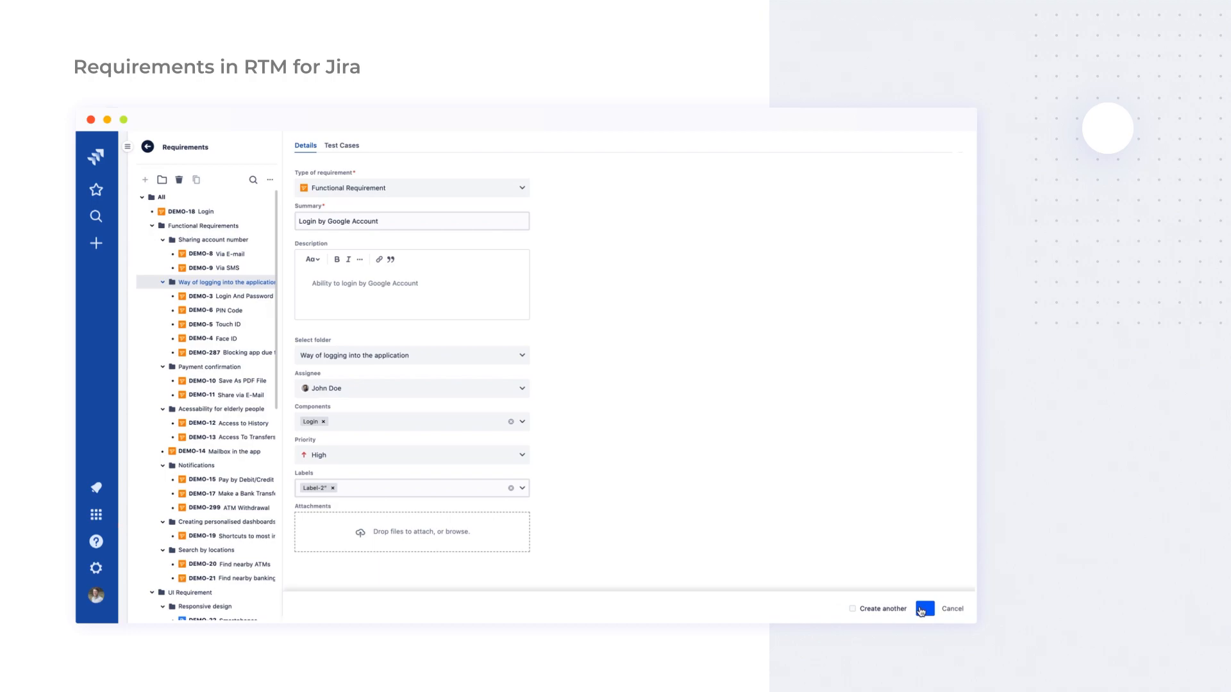
pyautogui.click(924, 608)
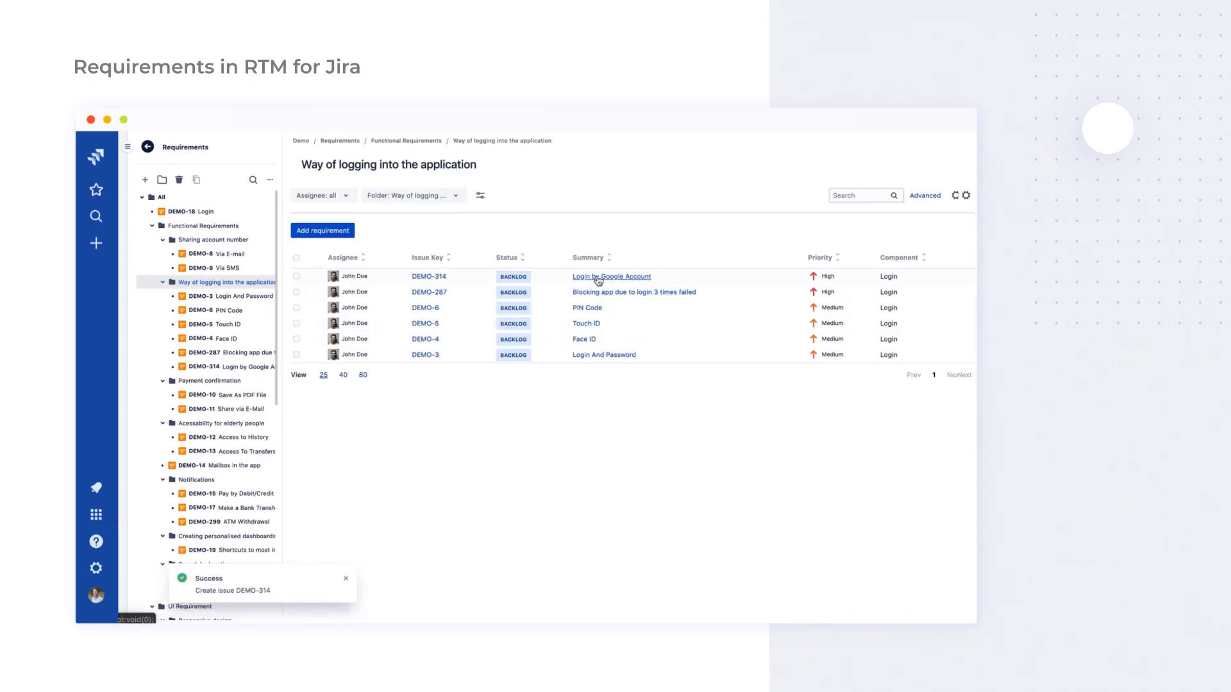
# - Search the requirements tree for 'vi' and show DEMO-11 'Share via E-Mail'
pyautogui.click(611, 276)
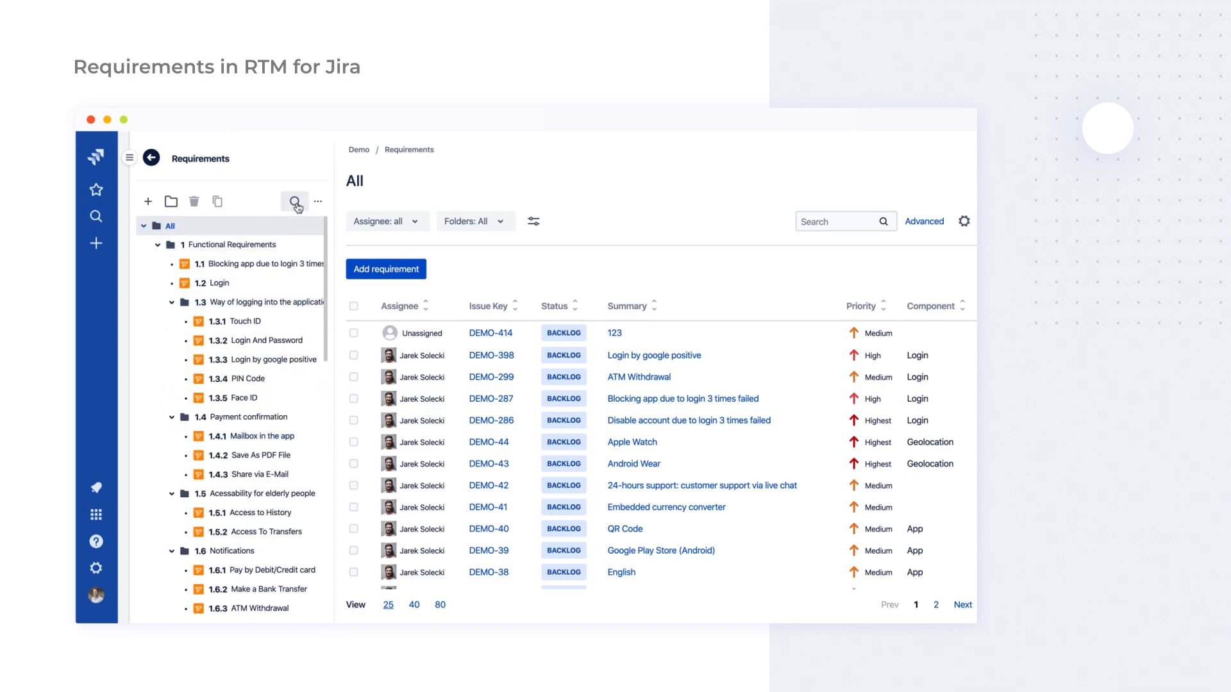
pyautogui.write('vi')
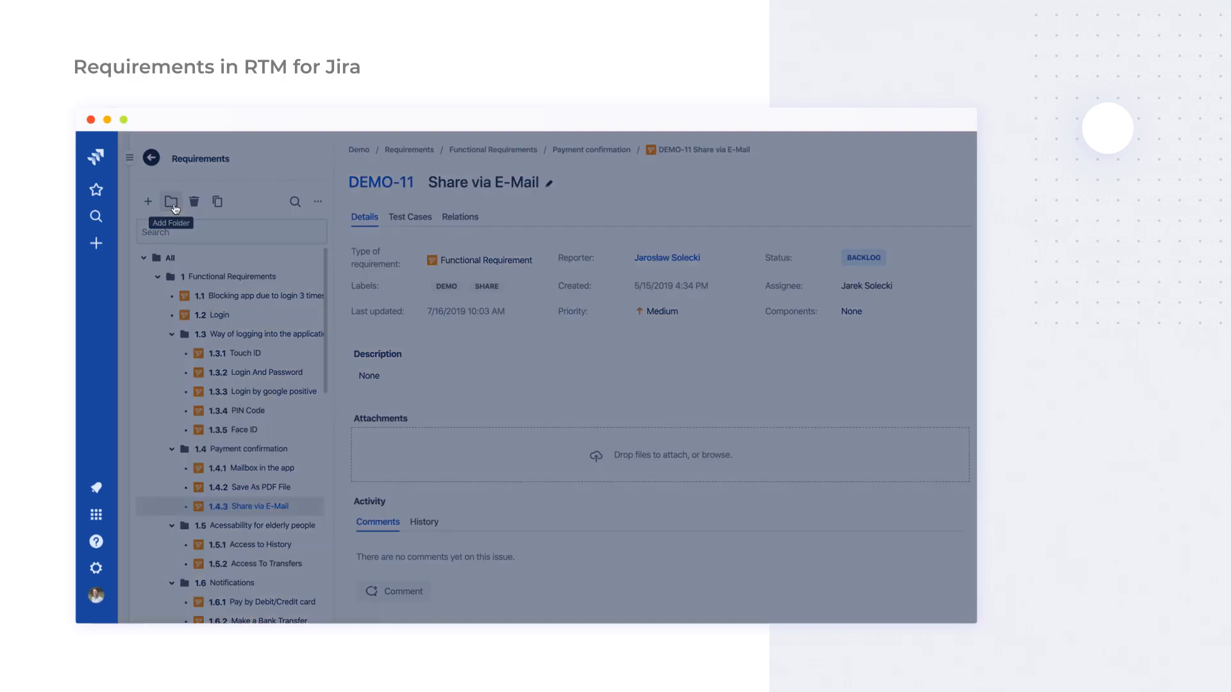
# - Create a folder named 'New folder' under the Share via E-Mail requirement
pyautogui.click(170, 202)
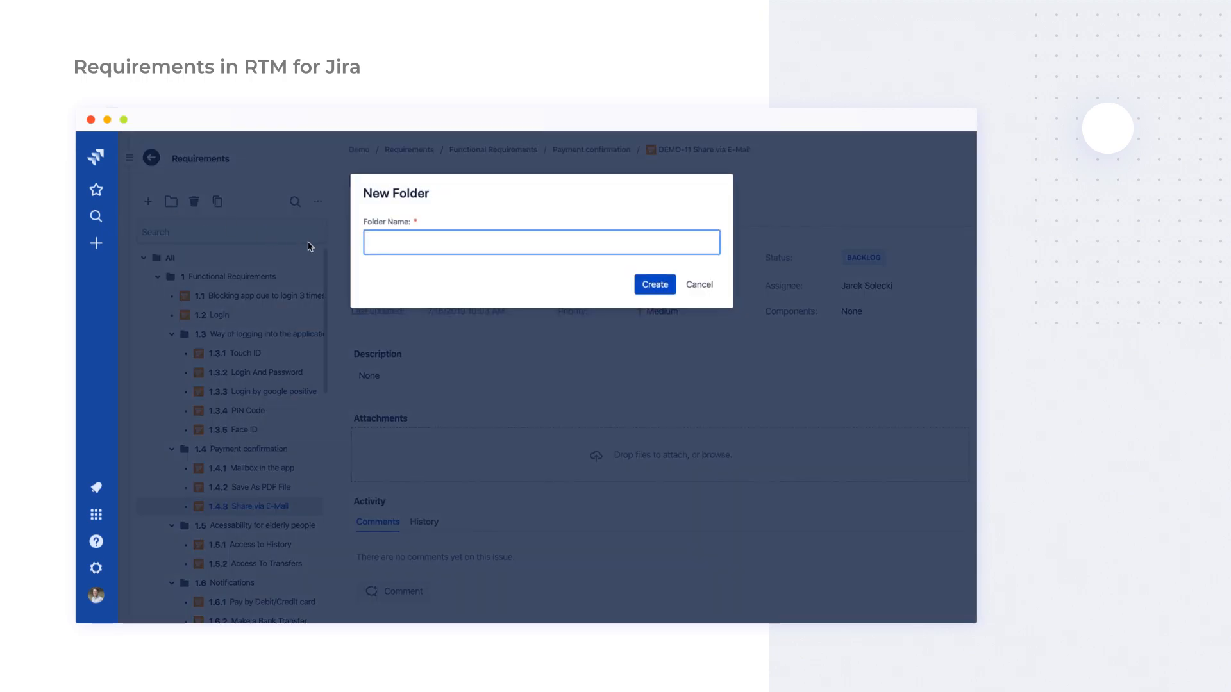
pyautogui.write('New')
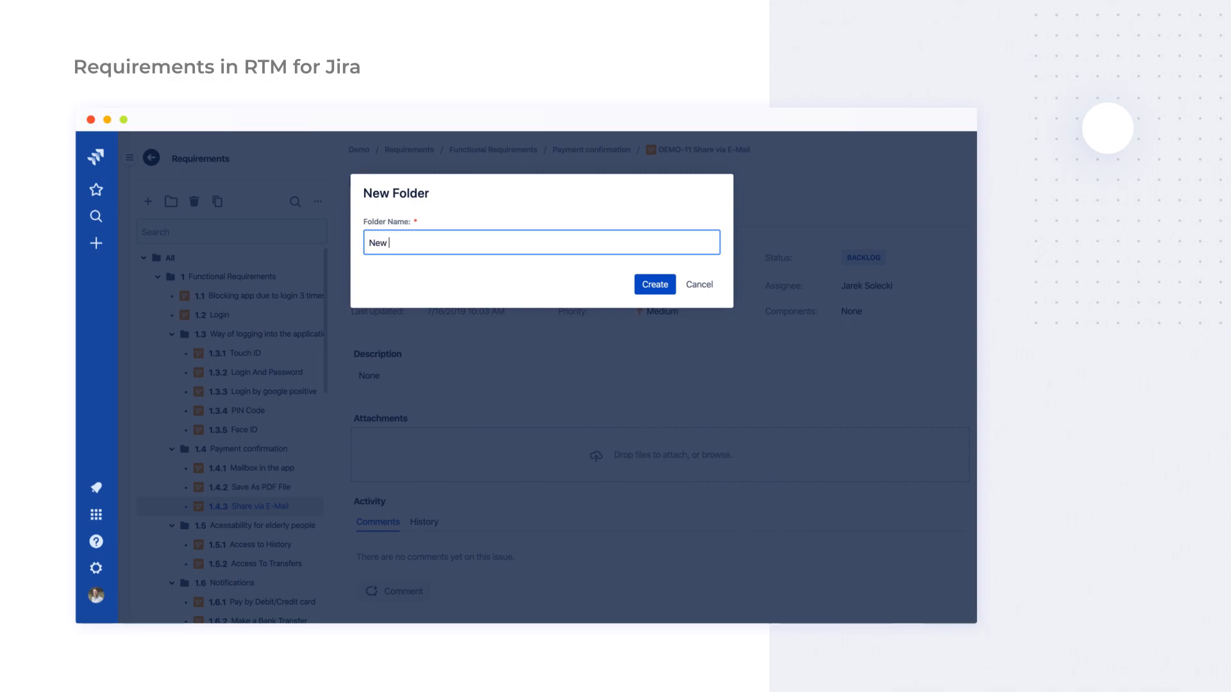
pyautogui.click(654, 284)
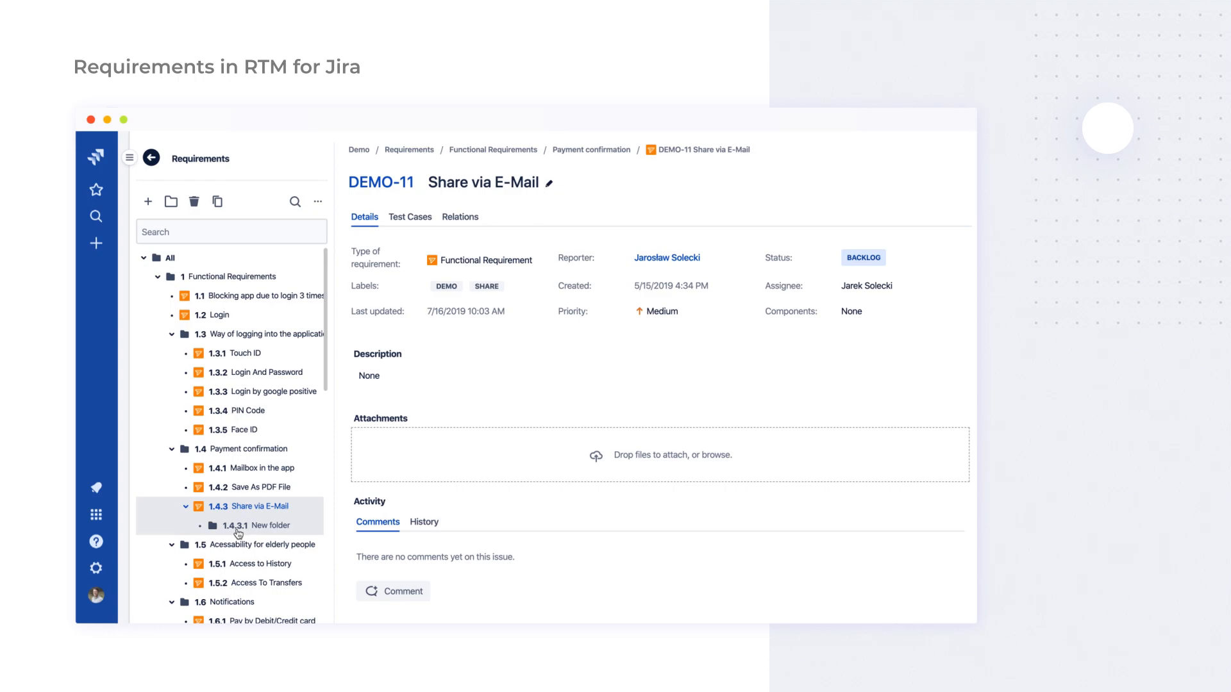
# - Clone the Face ID requirement, confirm the copy, and refresh the requirements tree
pyautogui.click(242, 429)
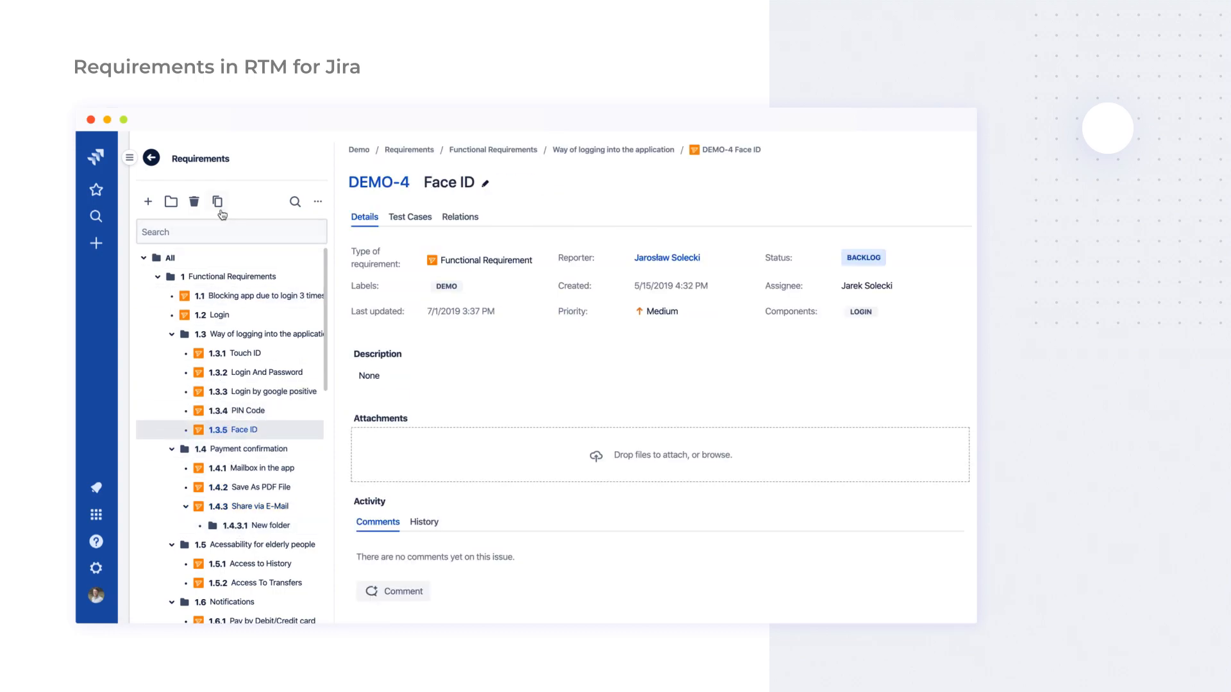
pyautogui.click(218, 202)
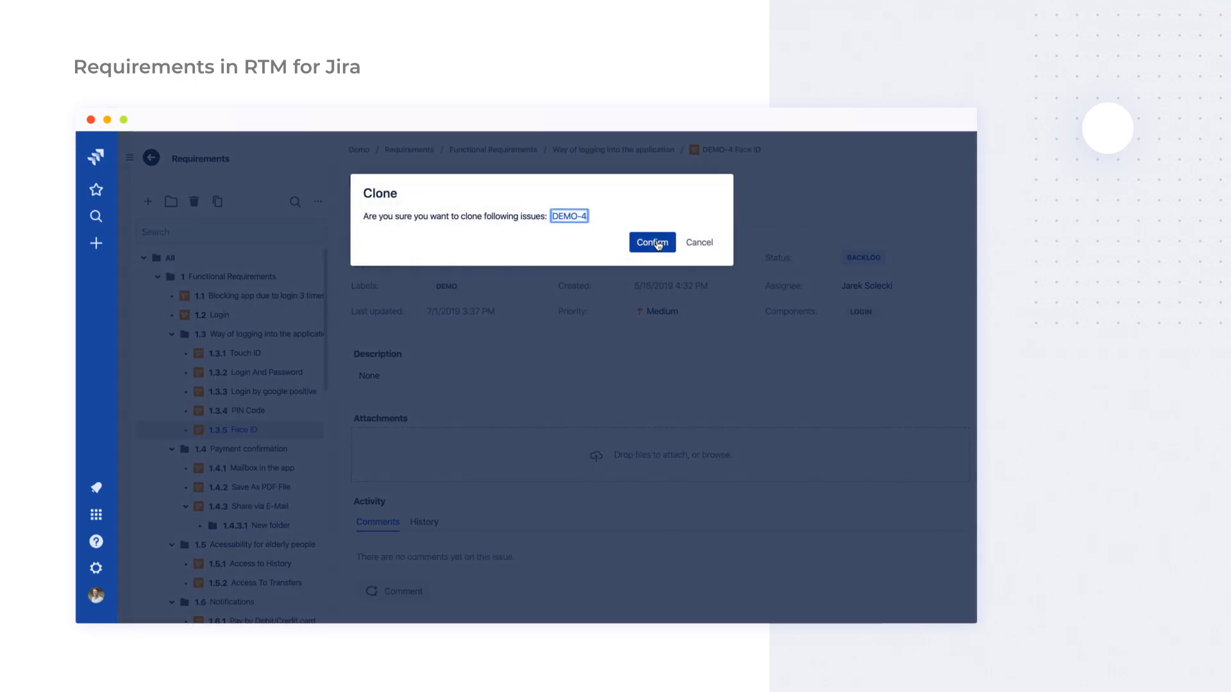
pyautogui.click(651, 242)
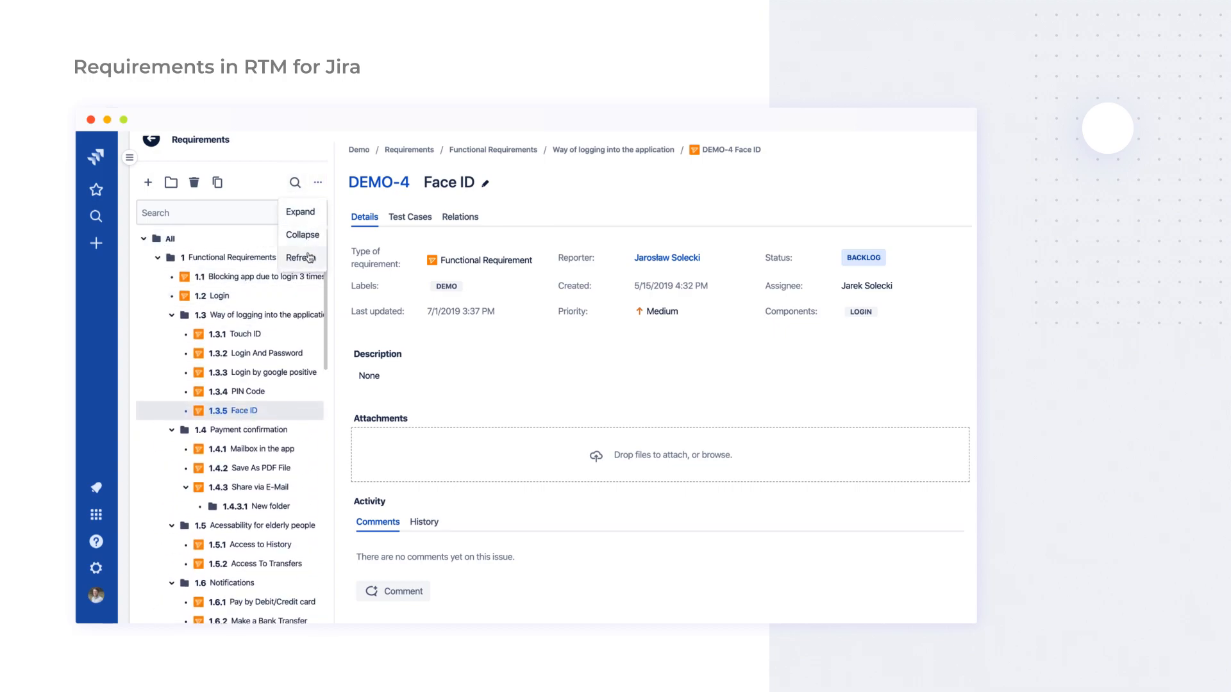
pyautogui.click(169, 239)
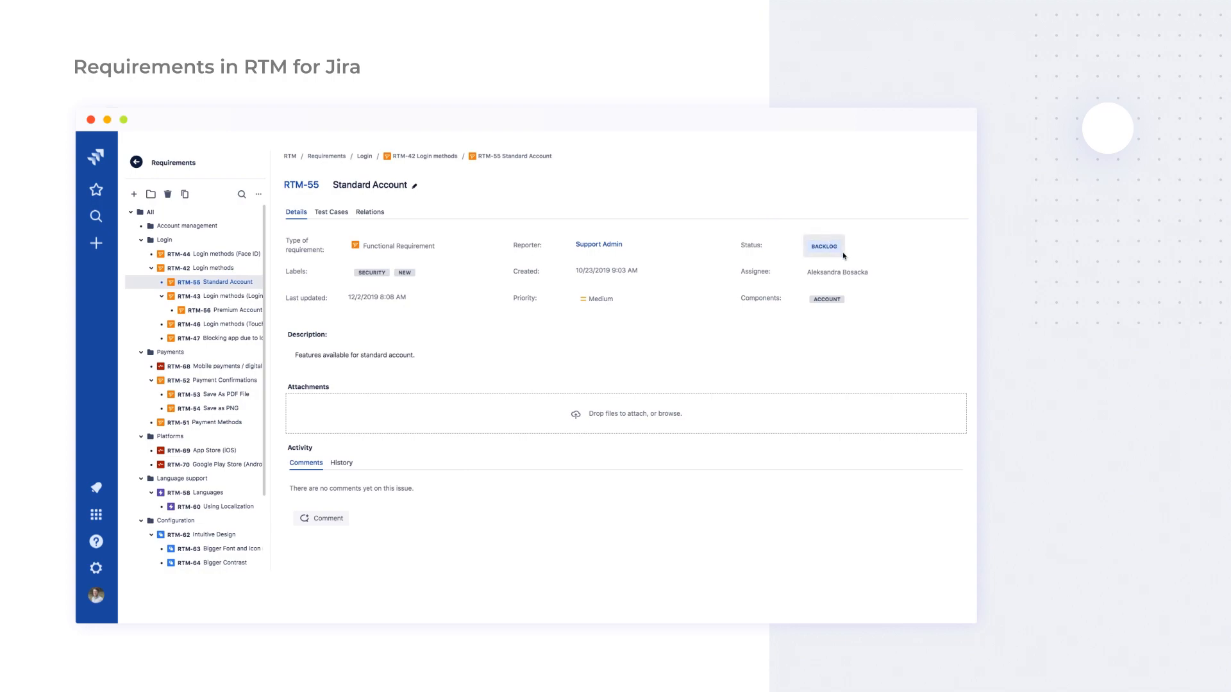
pyautogui.moveTo(839, 254)
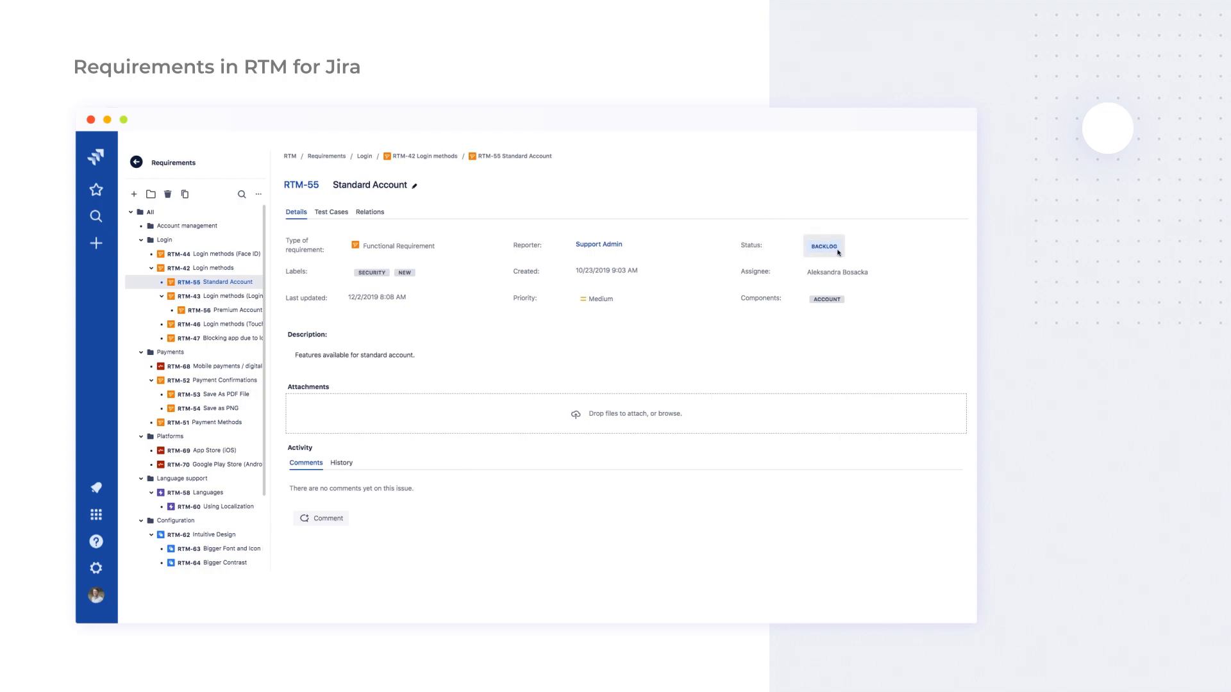
pyautogui.click(822, 246)
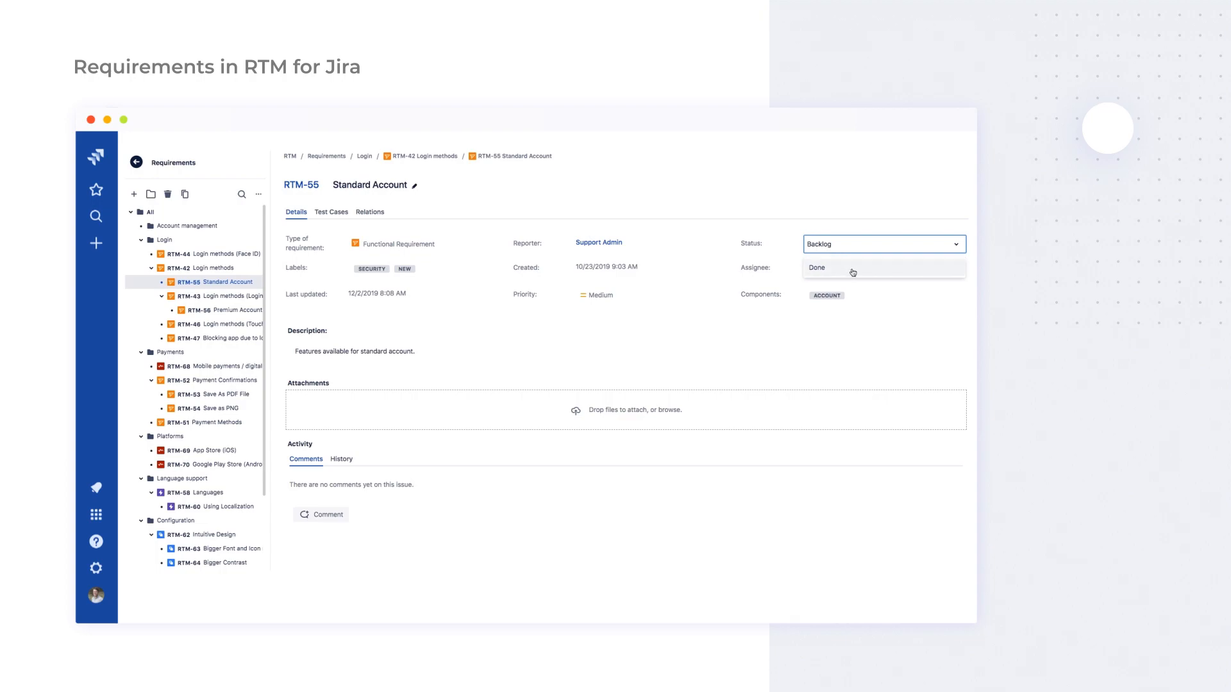
pyautogui.click(817, 267)
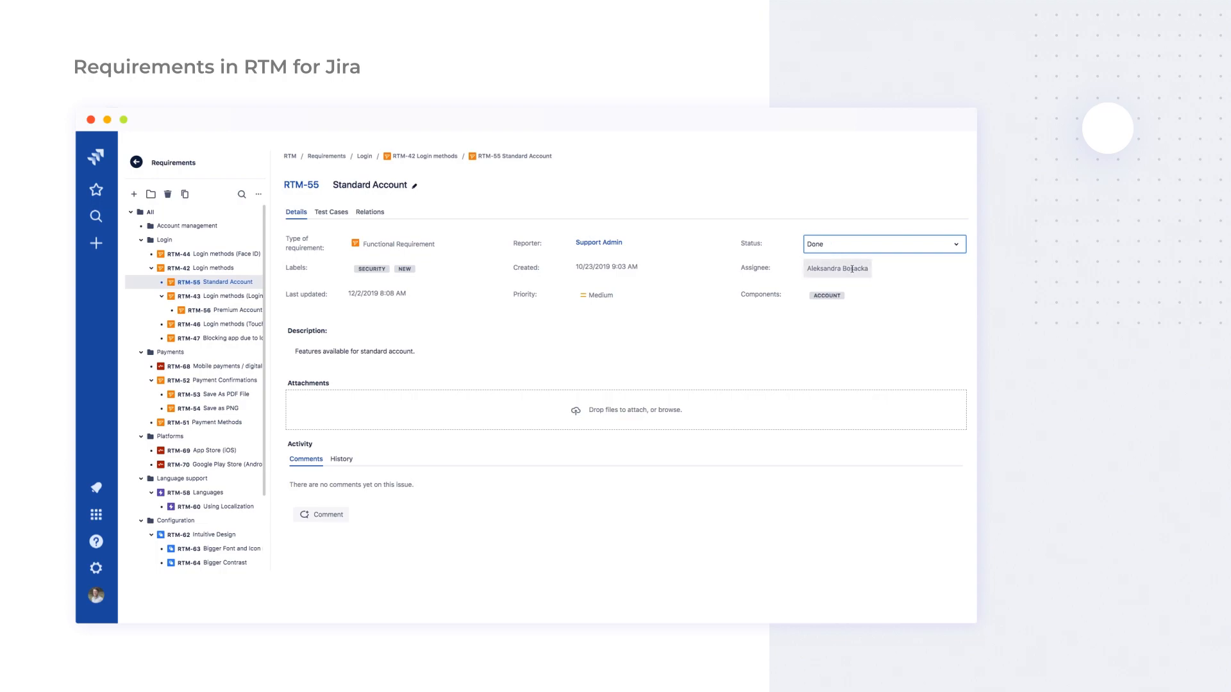
pyautogui.click(882, 244)
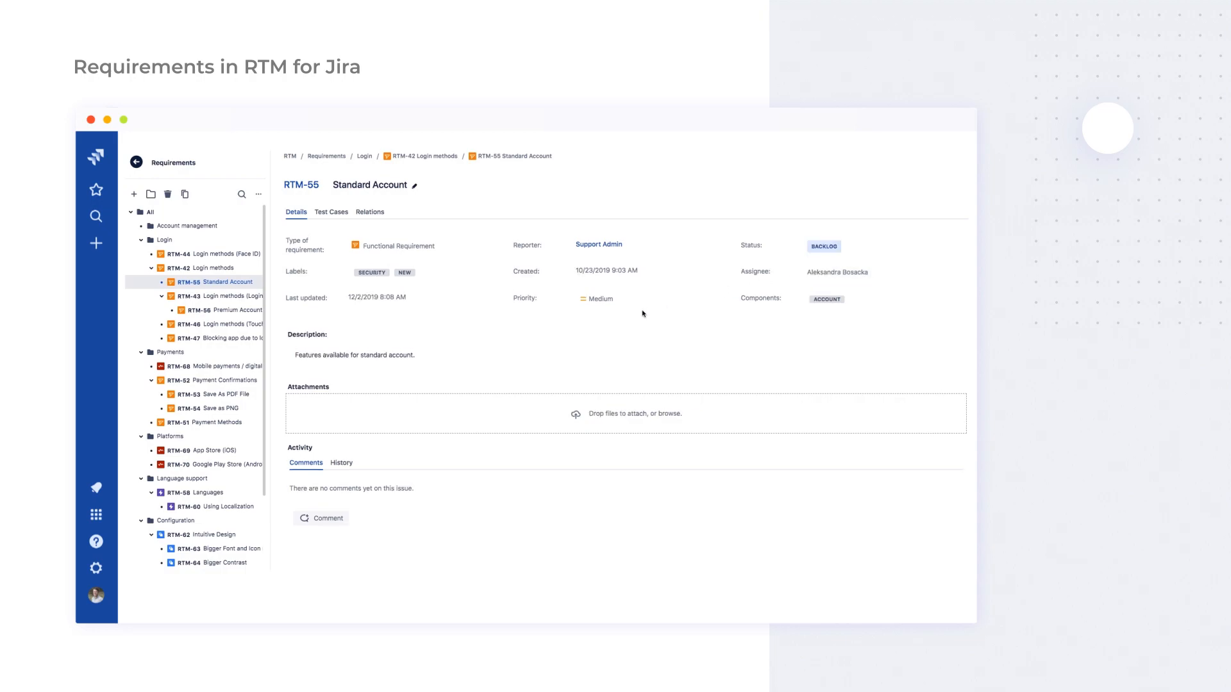
pyautogui.click(823, 246)
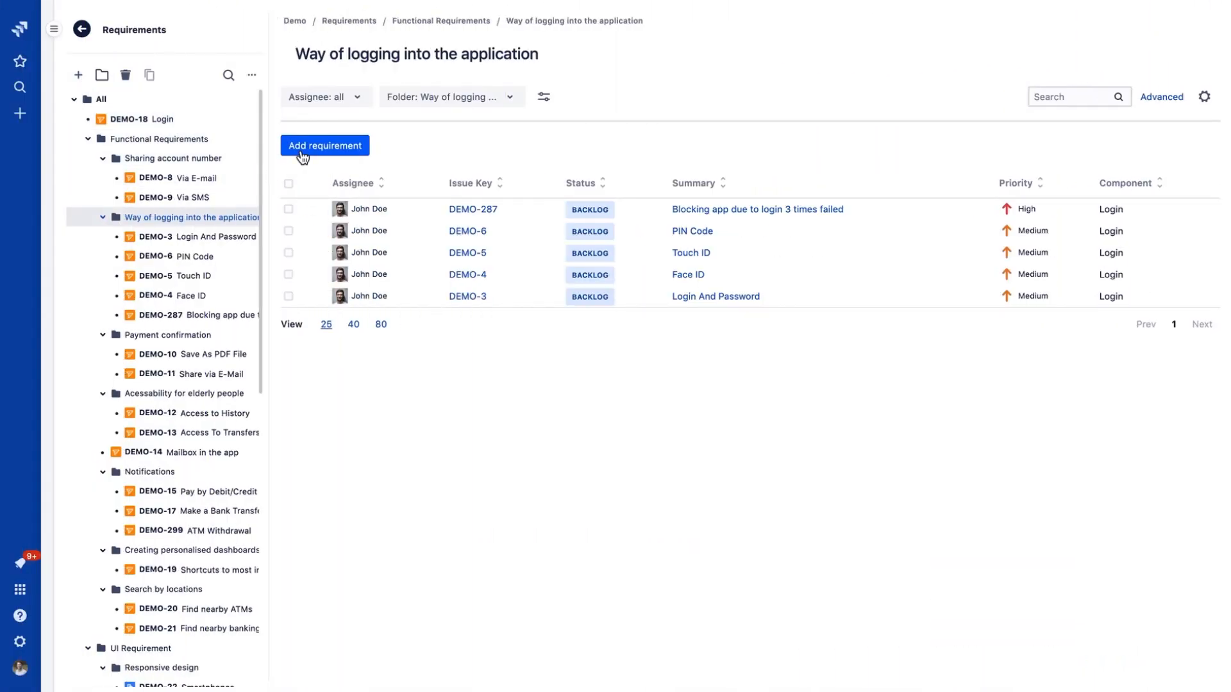
# - Fill in the High-priority 'Login by Google Account' requirement for John Doe and submit it
pyautogui.click(325, 146)
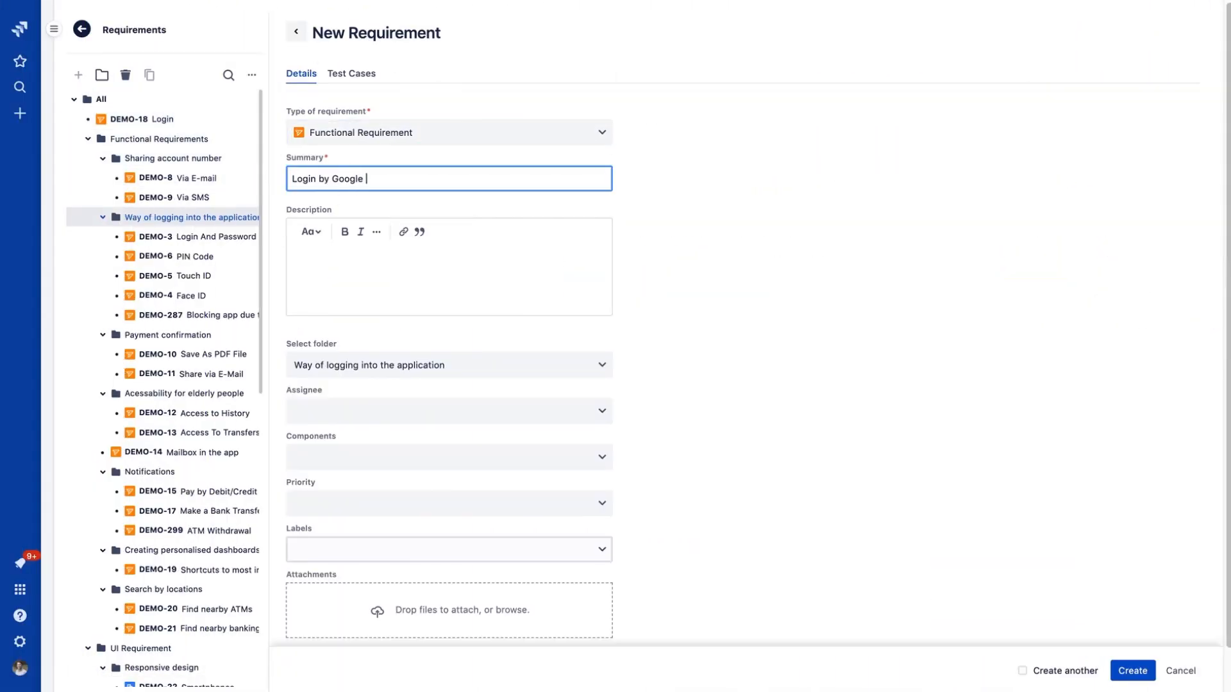
pyautogui.write('Ability to loi')
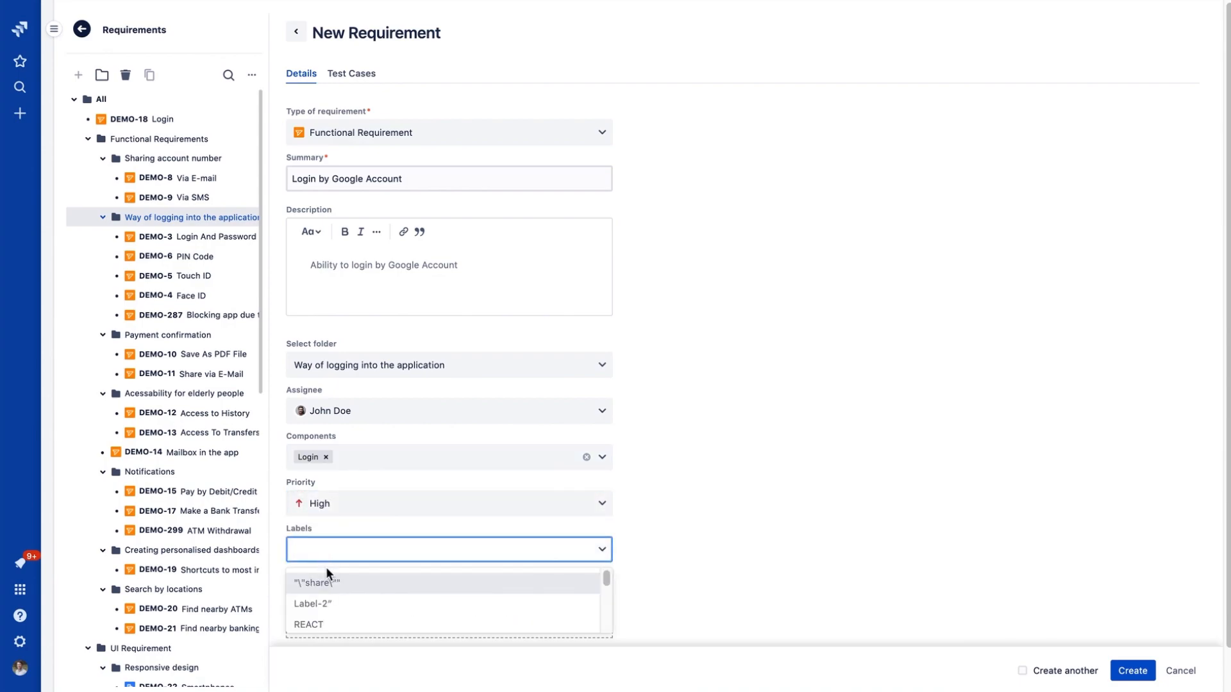
pyautogui.click(1131, 671)
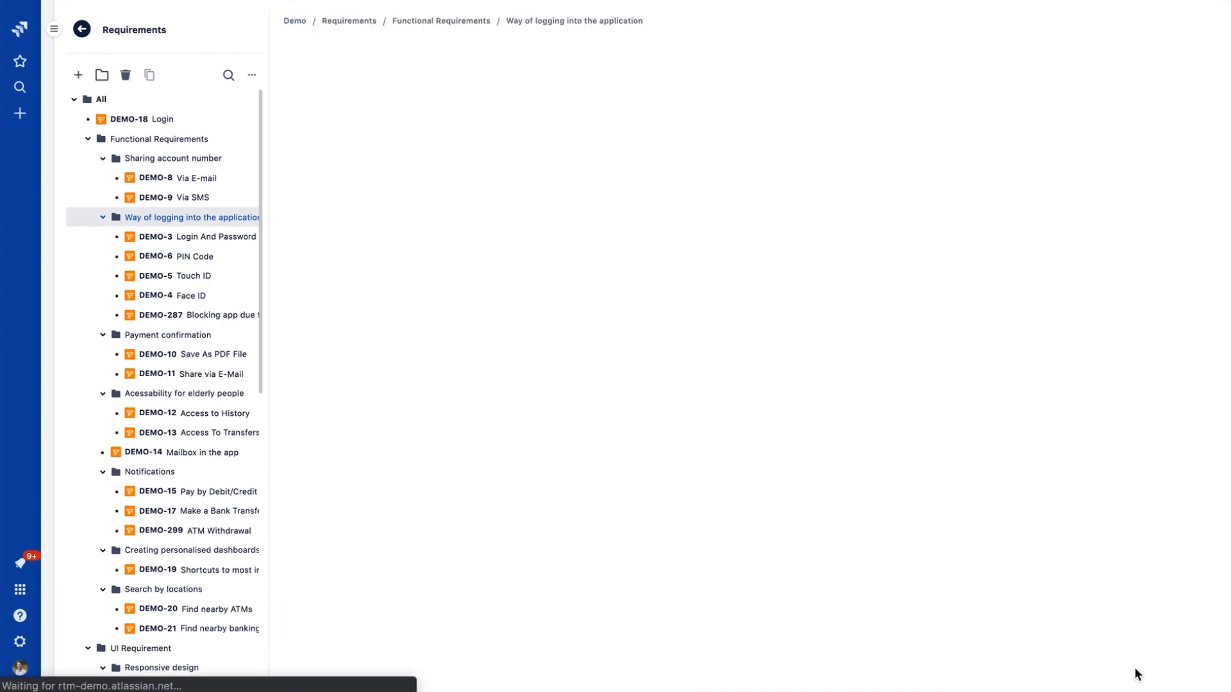